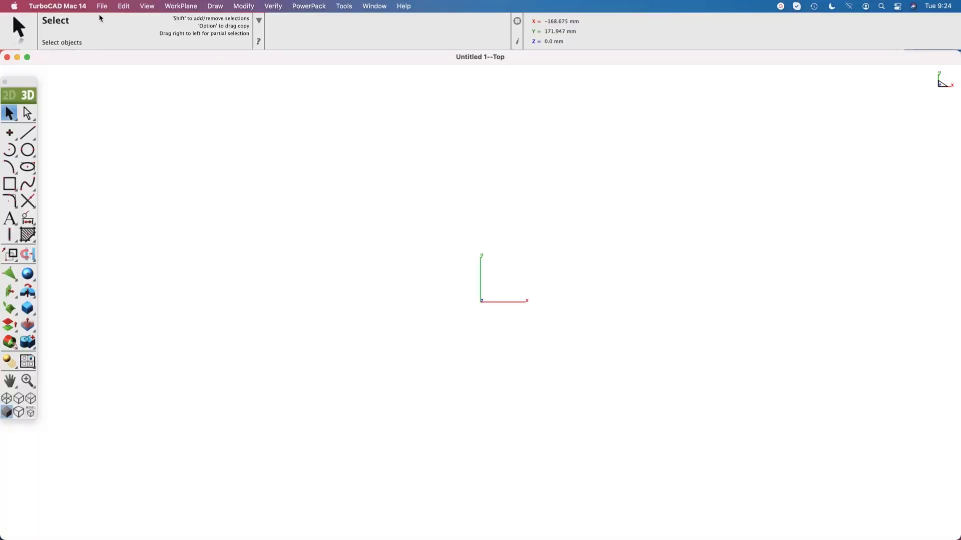
Load car.tcp from the TurboCAD Files example folder via File > Open.
{"action": "left_click", "coordinate": [102, 6]}
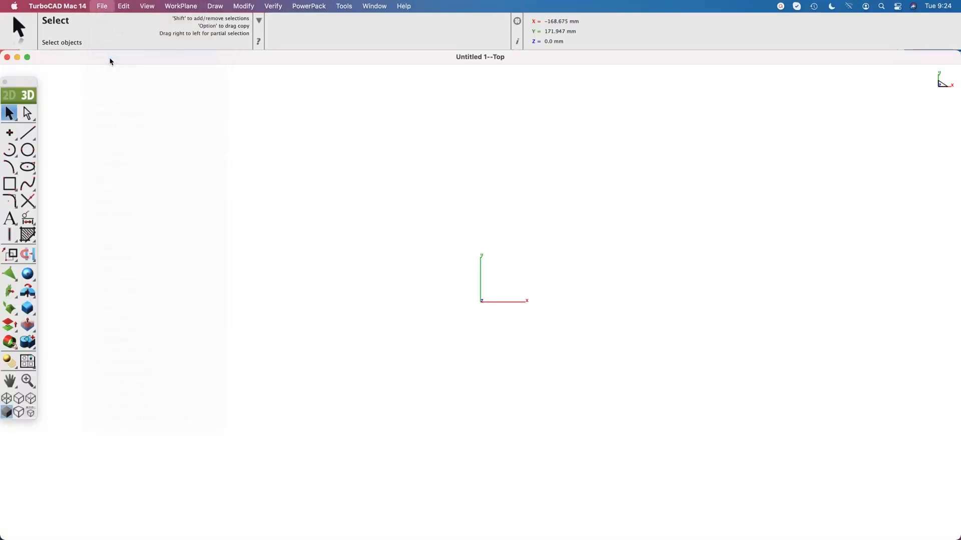
{"action": "left_click", "coordinate": [102, 6]}
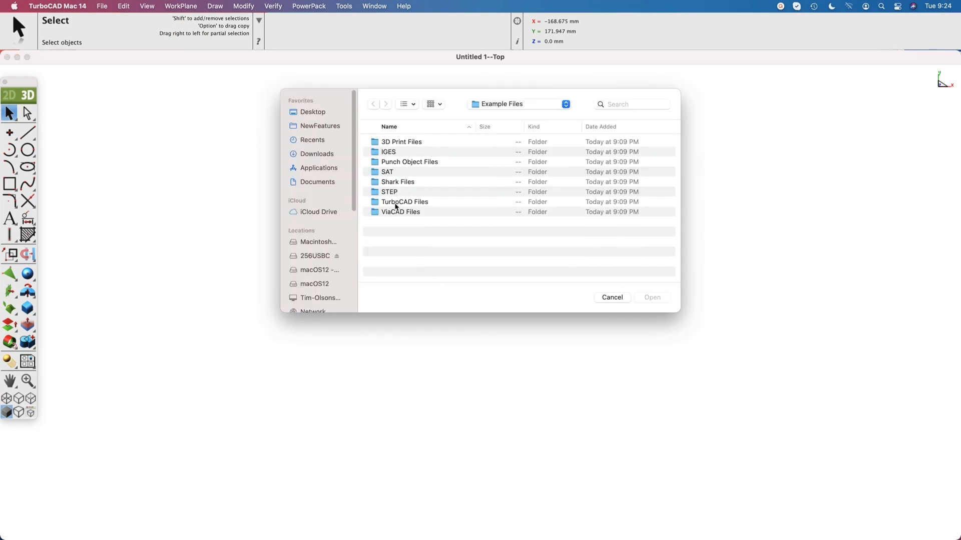
{"action": "double_click", "coordinate": [405, 201]}
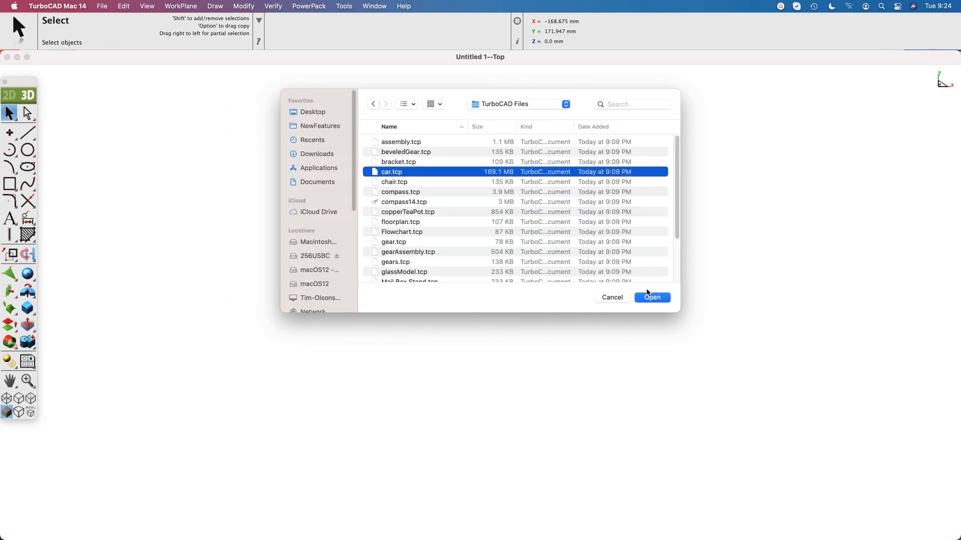
{"action": "left_click", "coordinate": [652, 297]}
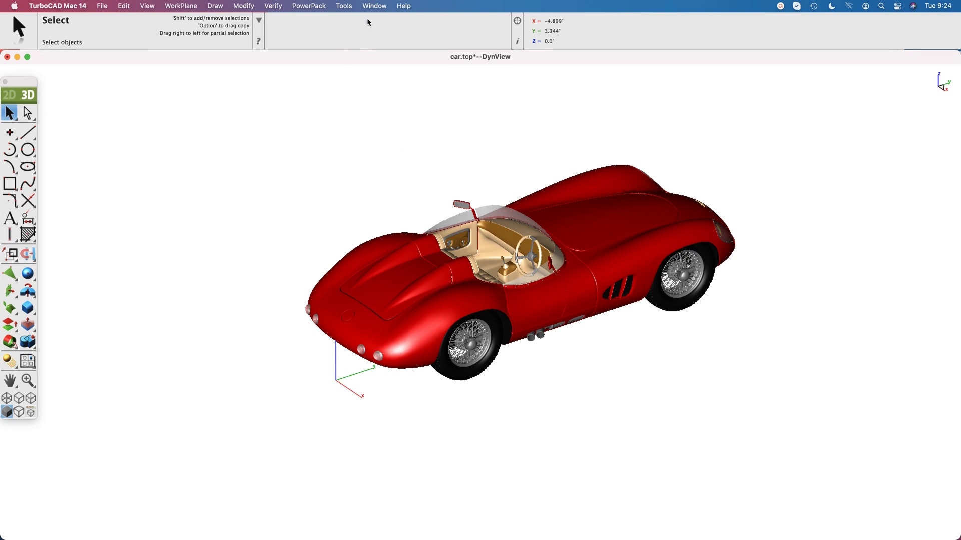
Show the Render toolbar and enlarge its icons to 64x64.
{"action": "left_click", "coordinate": [343, 6]}
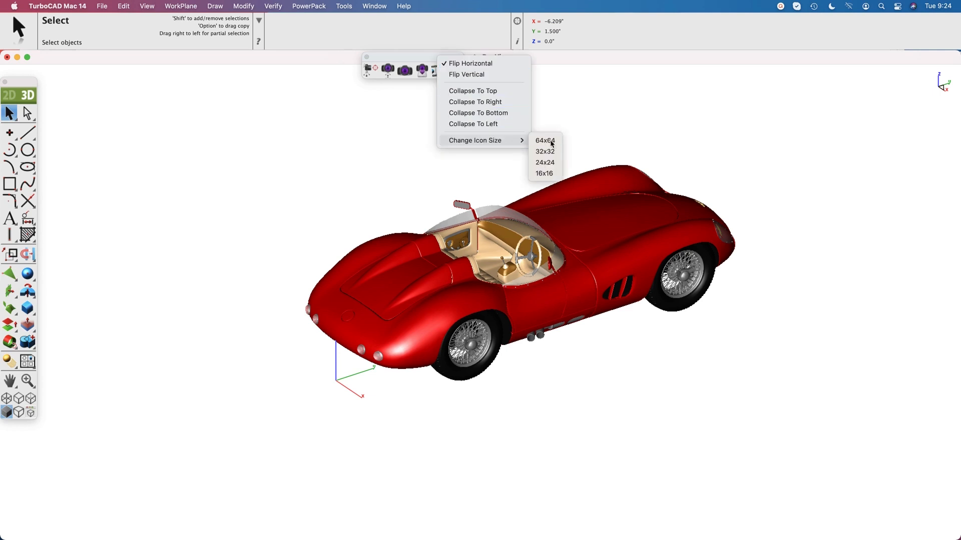
{"action": "left_click", "coordinate": [544, 140]}
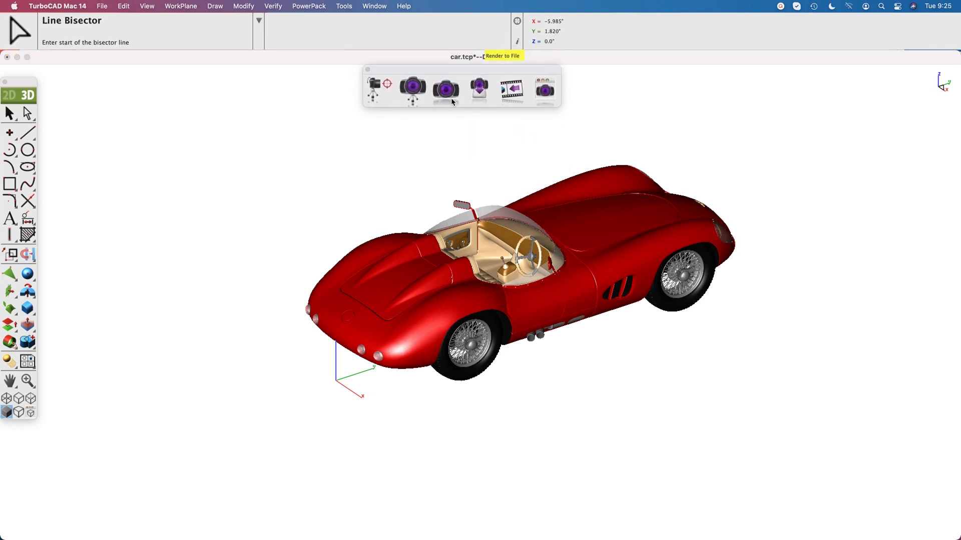
{"action": "left_click", "coordinate": [445, 90]}
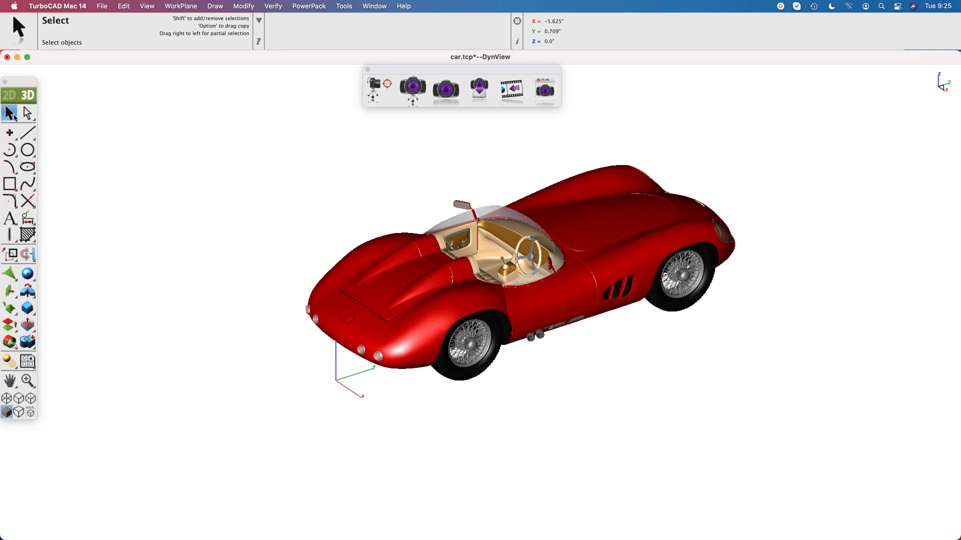
Select all body-coloured parts and apply a Metal material with steel-blue reflected colour.
{"action": "left_click", "coordinate": [27, 113]}
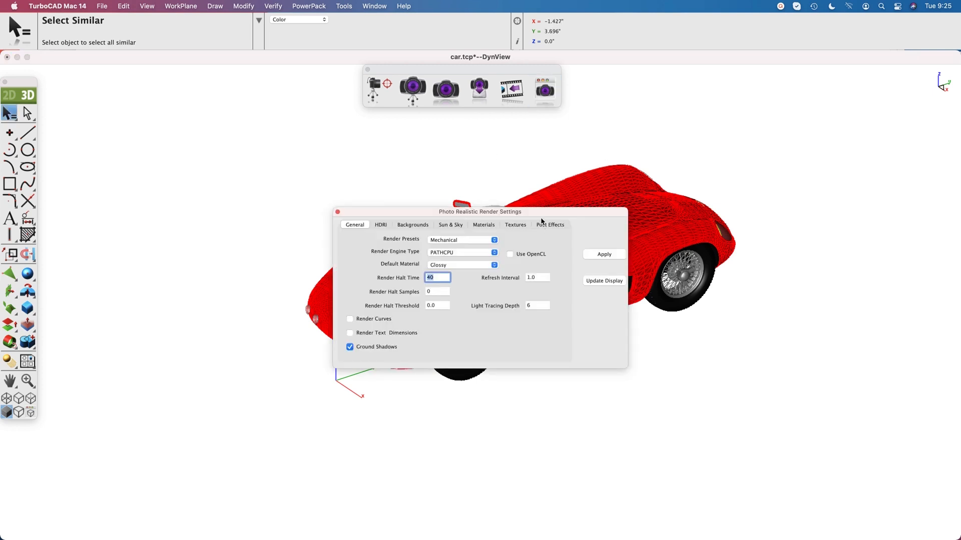
{"action": "left_click_drag", "start_coordinate": [481, 211], "coordinate": [802, 59]}
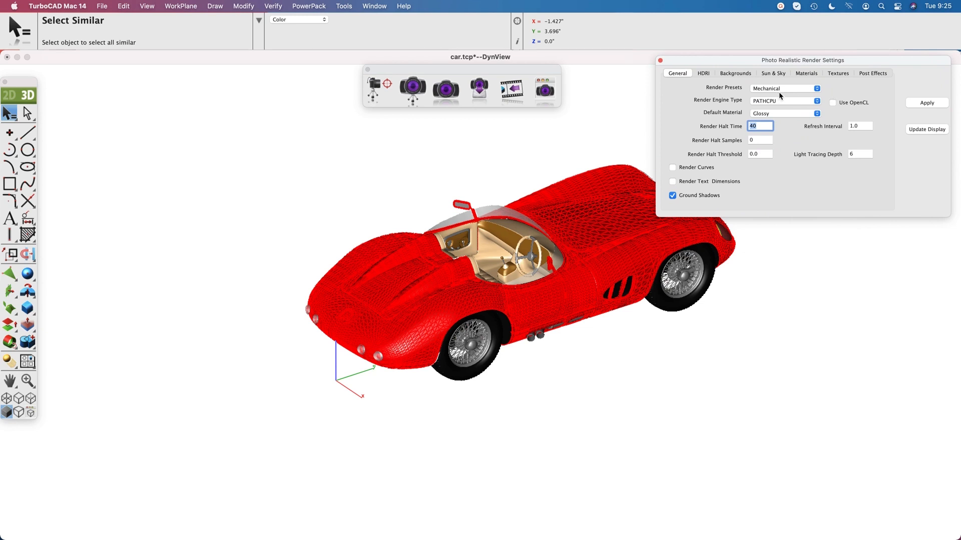
{"action": "left_click", "coordinate": [805, 73]}
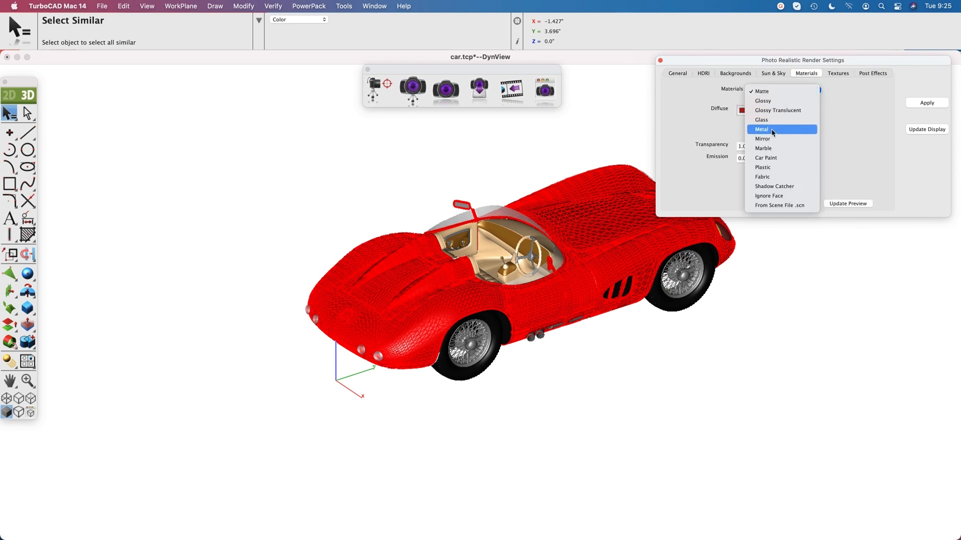
{"action": "left_click", "coordinate": [762, 129]}
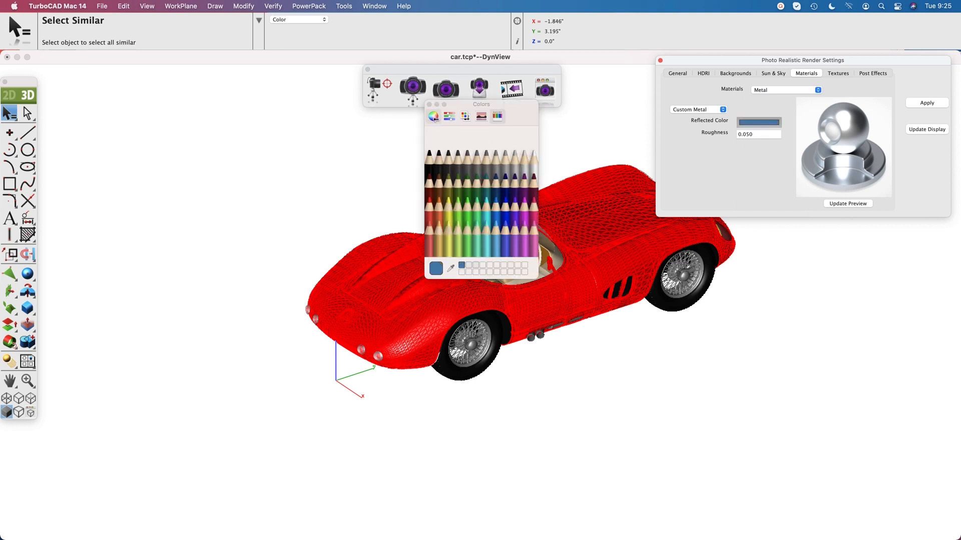
{"action": "left_click", "coordinate": [925, 102]}
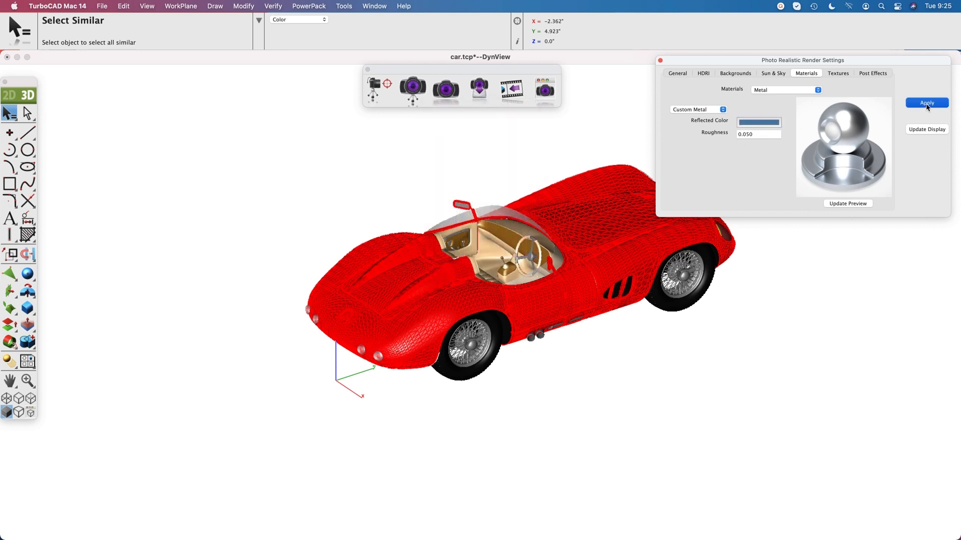
{"action": "left_click", "coordinate": [926, 102]}
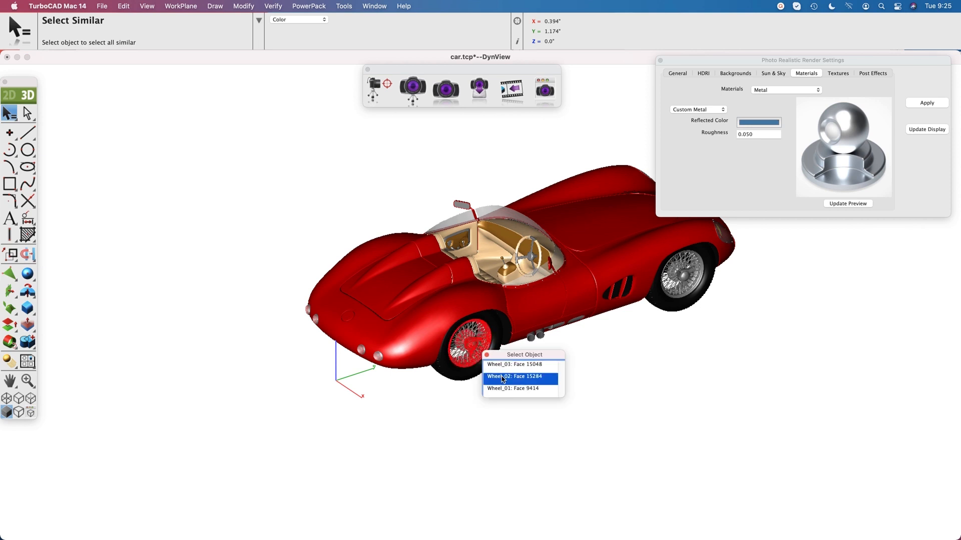
Select the matching wheel faces and apply the Chrome metal preset to them.
{"action": "left_click", "coordinate": [785, 89]}
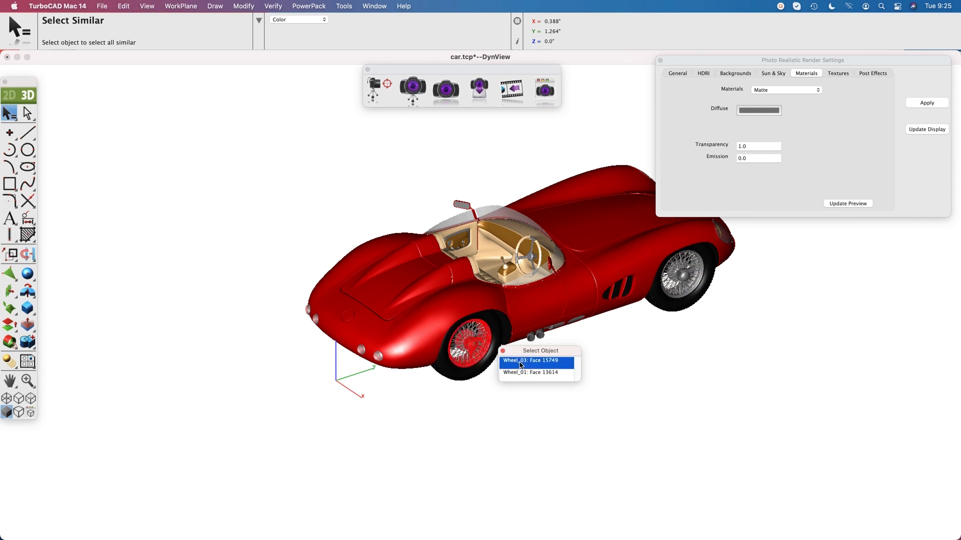
{"action": "left_click", "coordinate": [531, 360]}
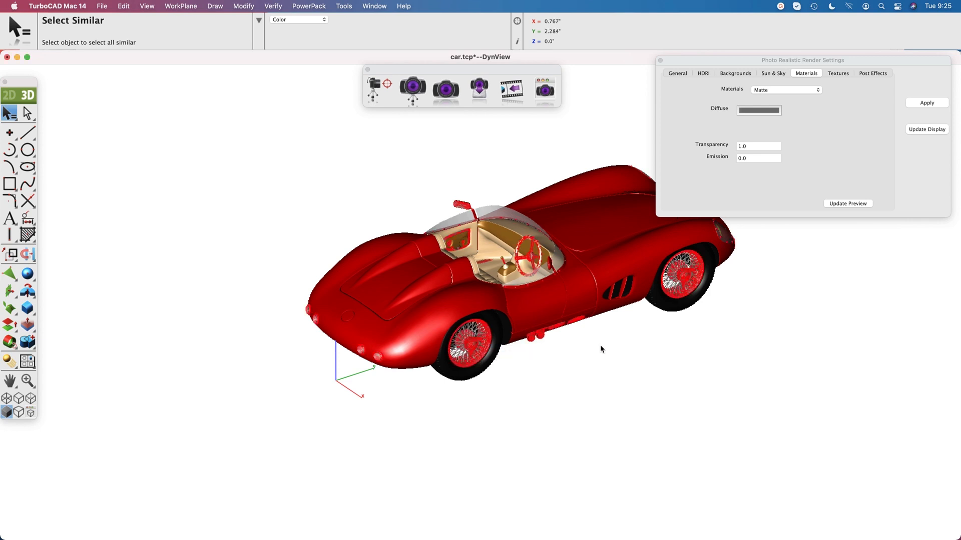
{"action": "left_click", "coordinate": [785, 89]}
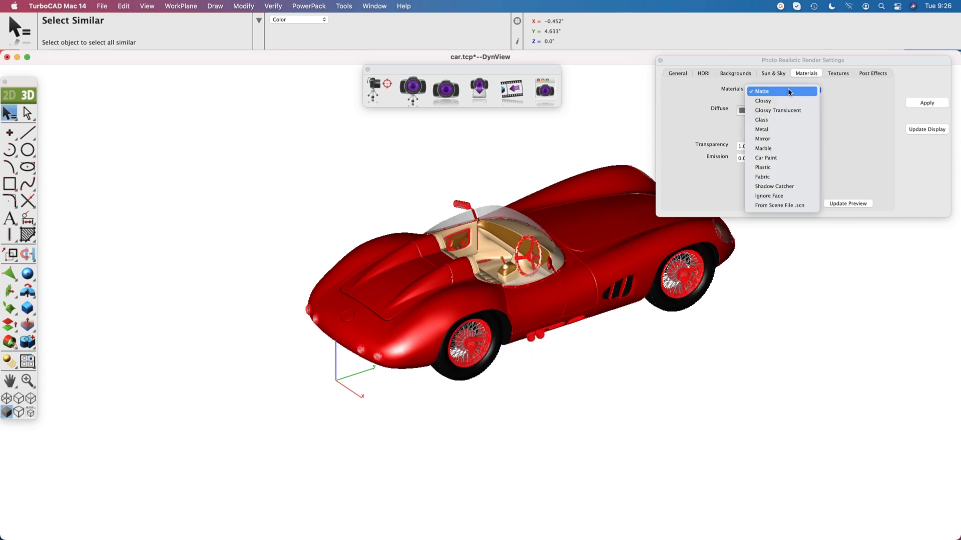
{"action": "left_click", "coordinate": [761, 129]}
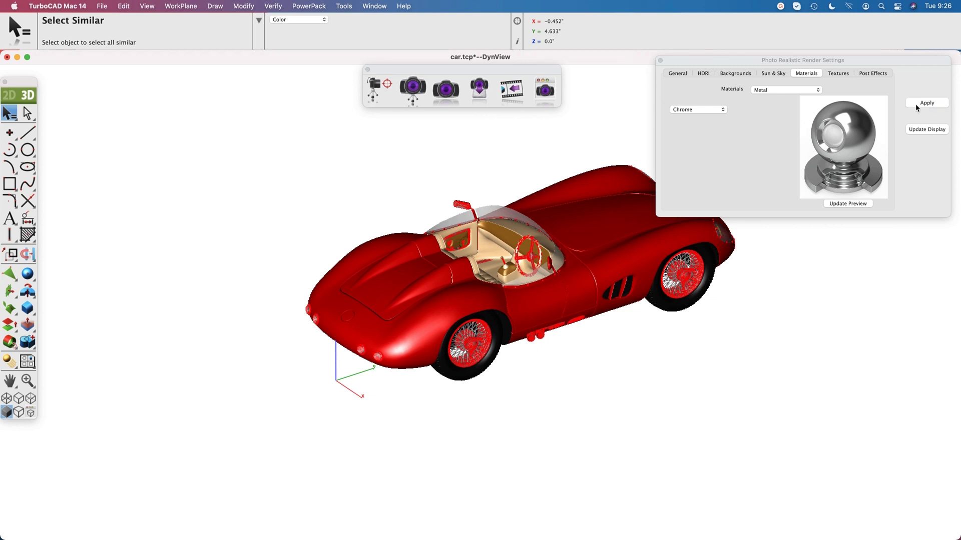
{"action": "left_click", "coordinate": [678, 73]}
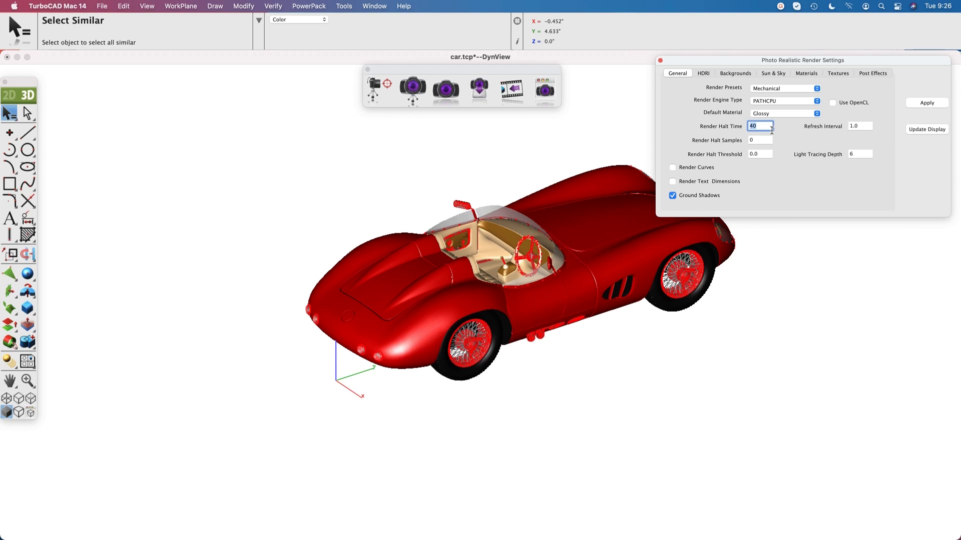
Apply a Render Halt Time of 15, enable Use Denoiser in Post Effects, and close the settings.
{"action": "type", "text": "15"}
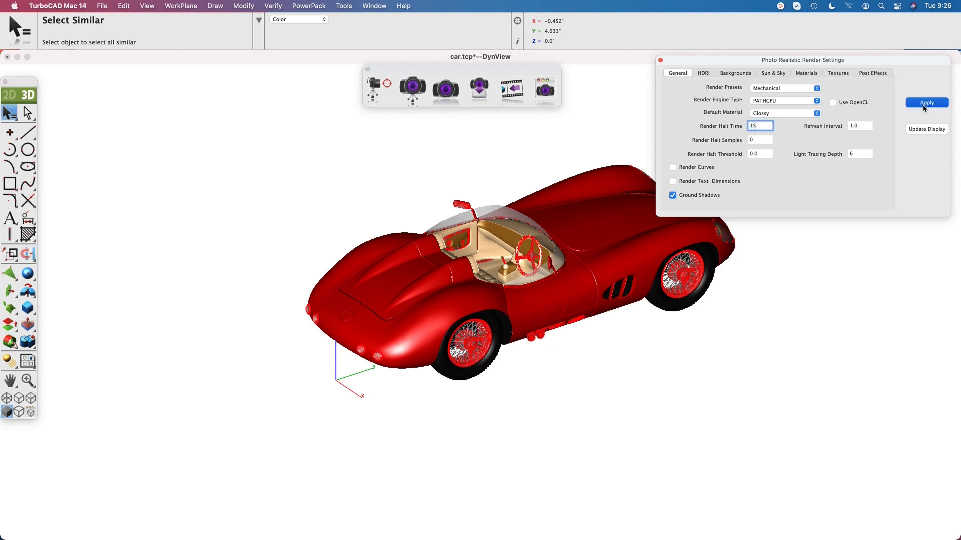
{"action": "left_click", "coordinate": [735, 73]}
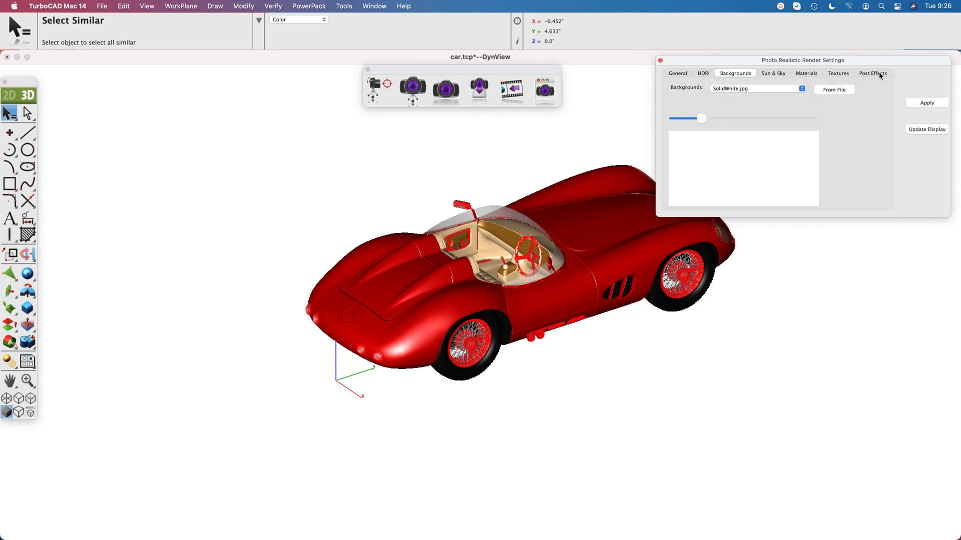
{"action": "left_click", "coordinate": [872, 73]}
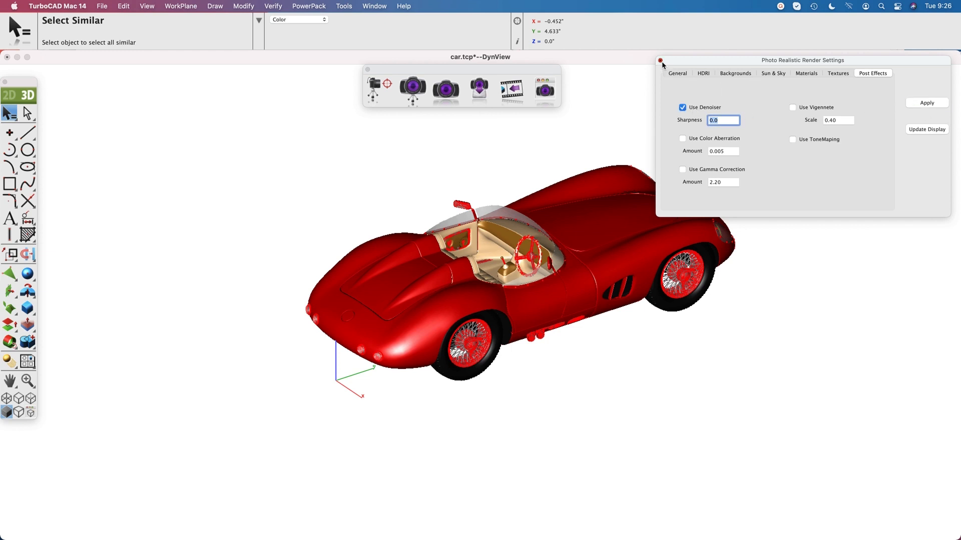
{"action": "left_click", "coordinate": [660, 60]}
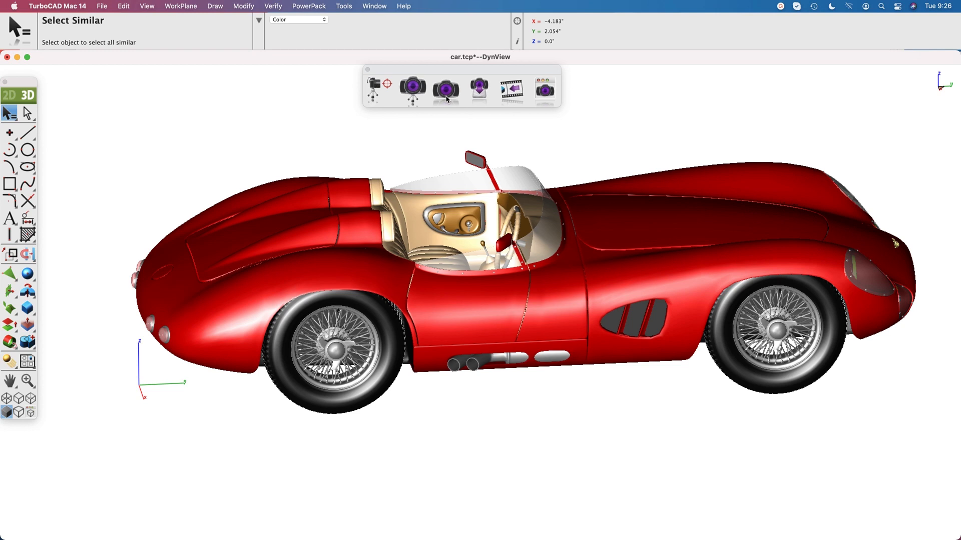
Launch the Photo Realistic Render of the enlarged side view from the Render toolbar.
{"action": "left_click", "coordinate": [444, 90]}
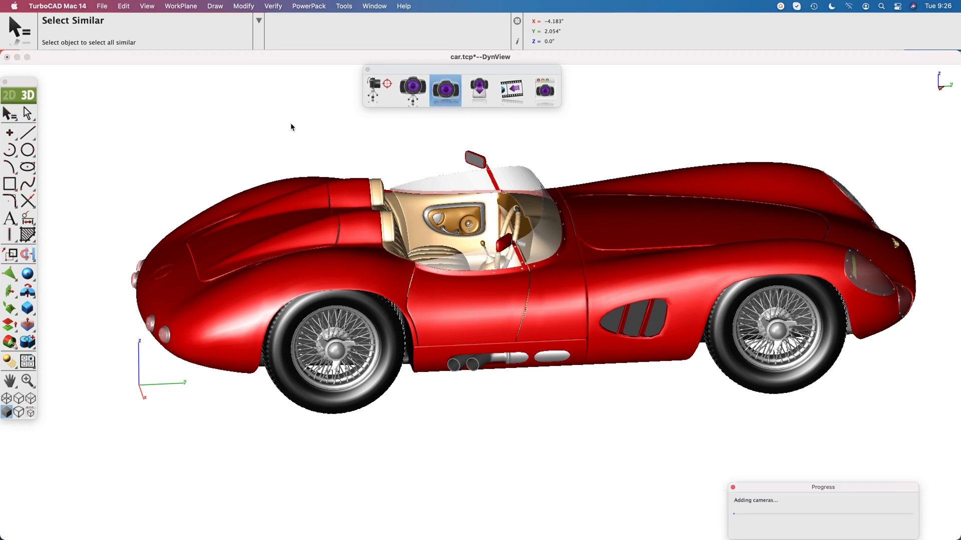